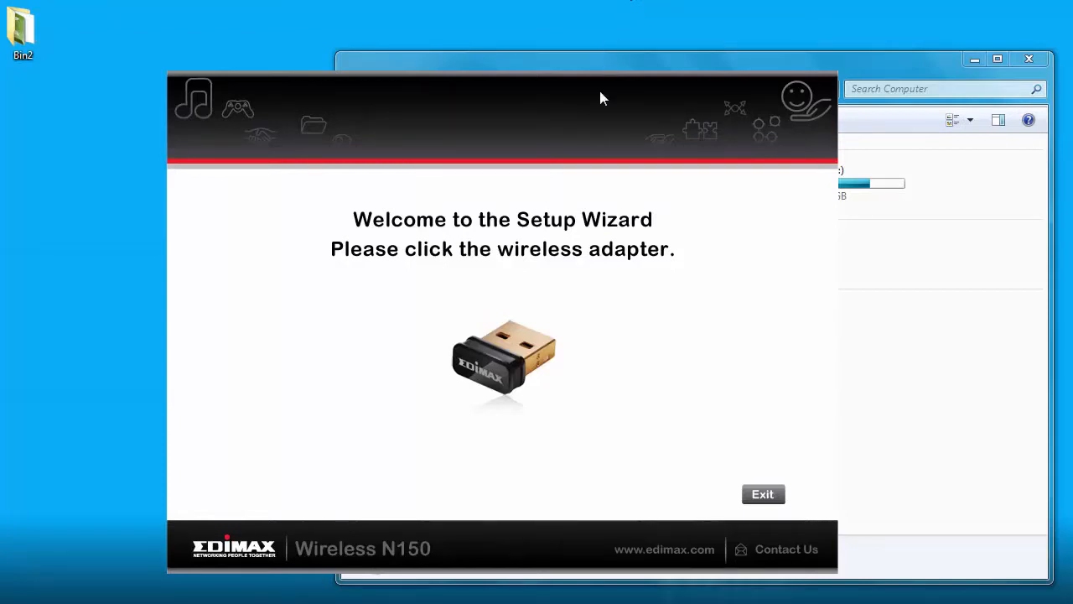
mouse_move(499, 364)
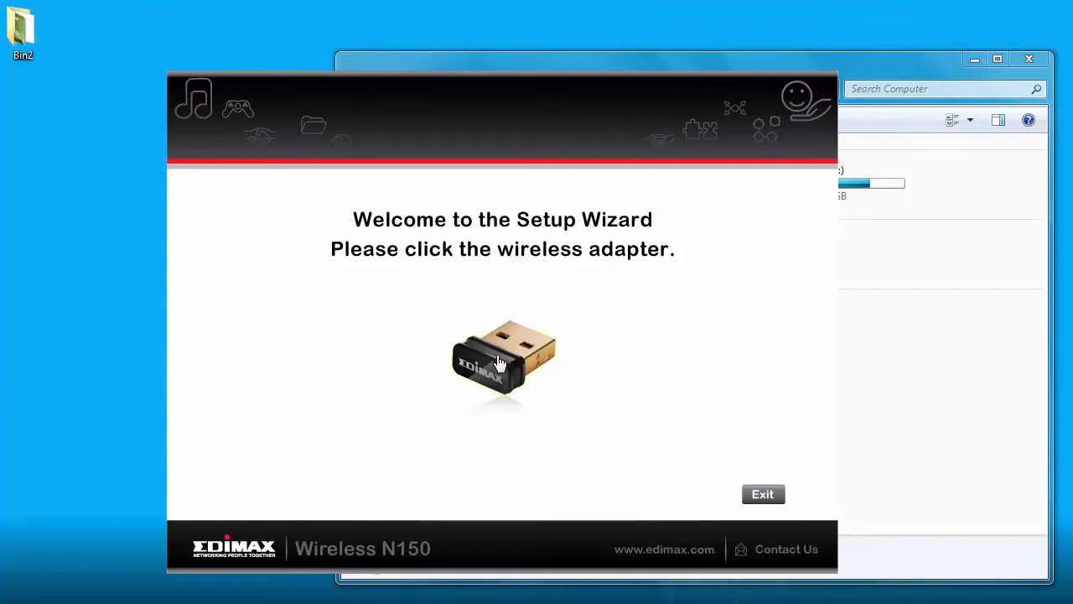
Select the N150 adapter, choose Install Driver, and approve the User Account Control prompt
left_click(502, 360)
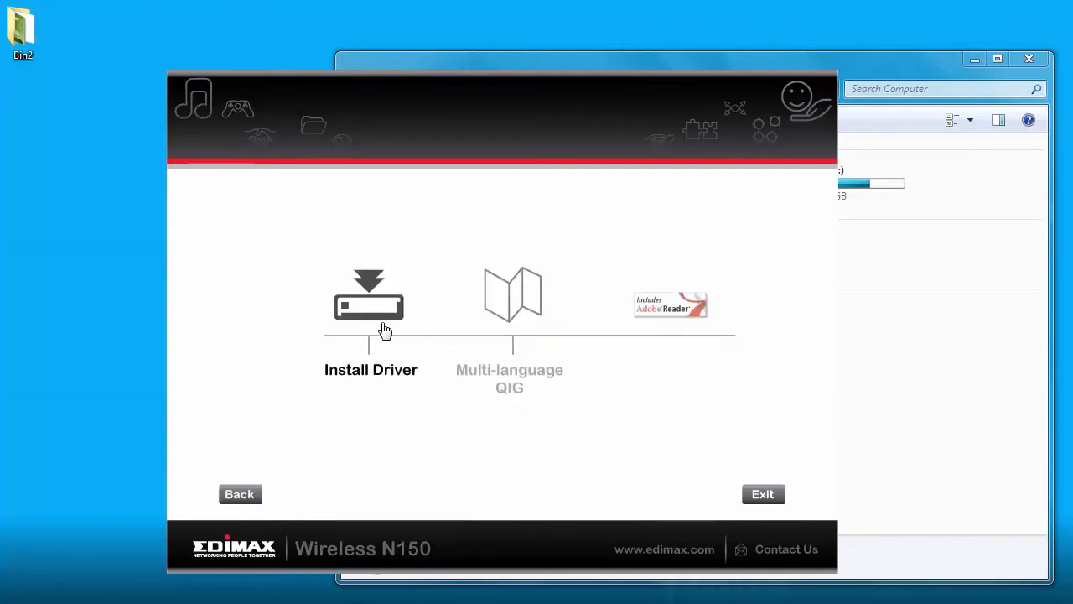
mouse_move(371, 330)
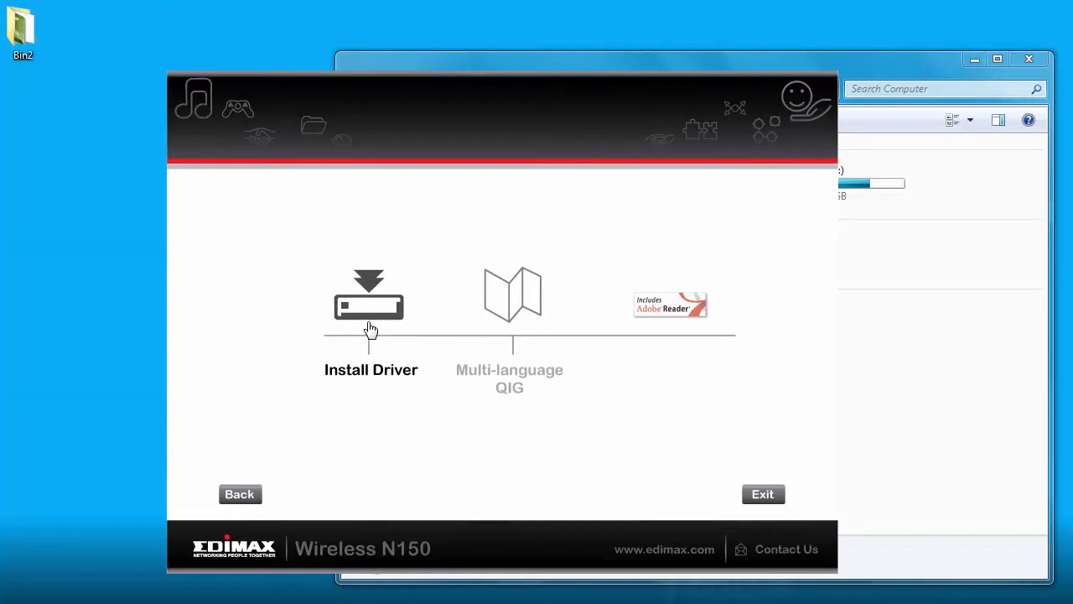
left_click(369, 302)
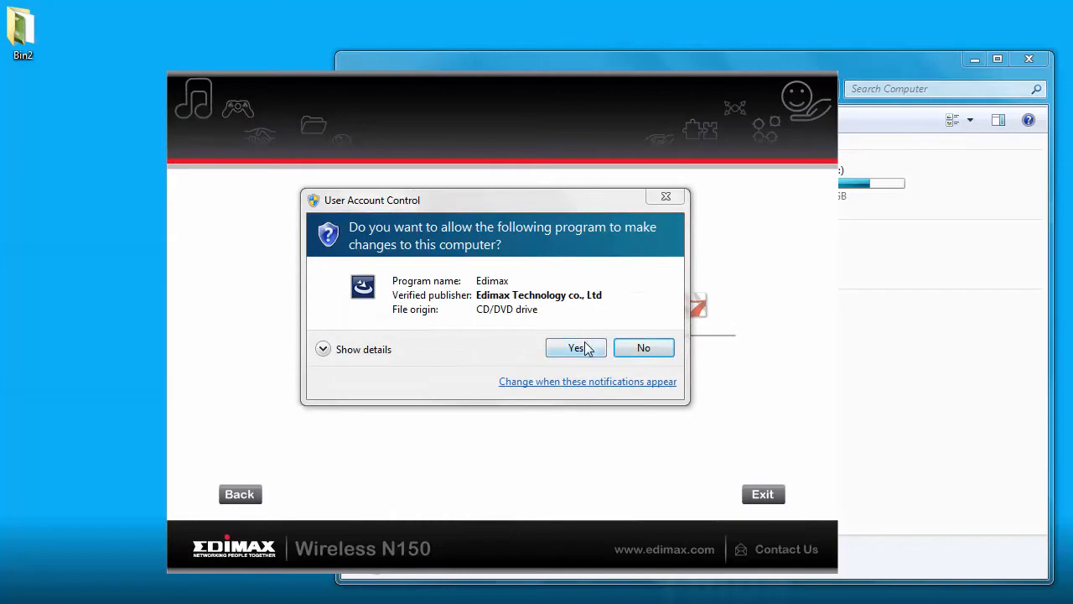
left_click(577, 348)
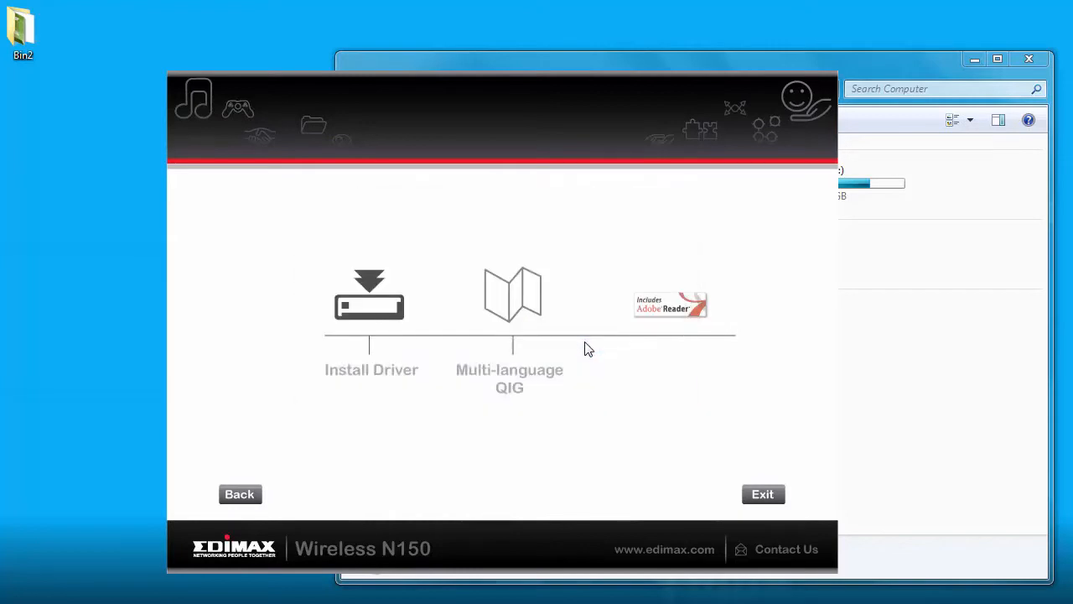
left_click(369, 297)
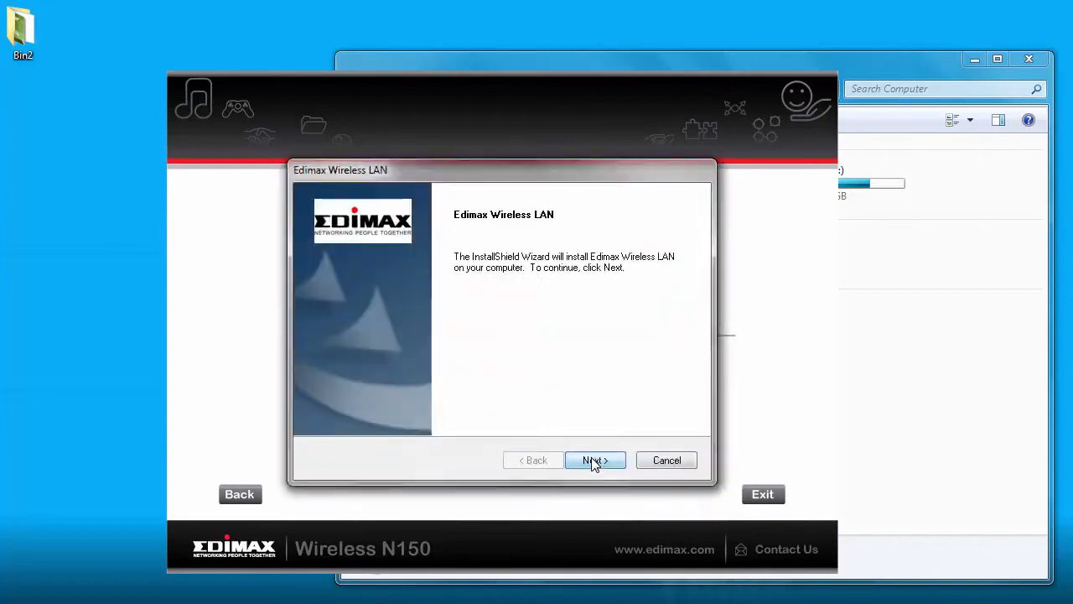
Run the Edimax Wireless LAN installer to completion and finish with 'restart my computer now'
left_click(595, 460)
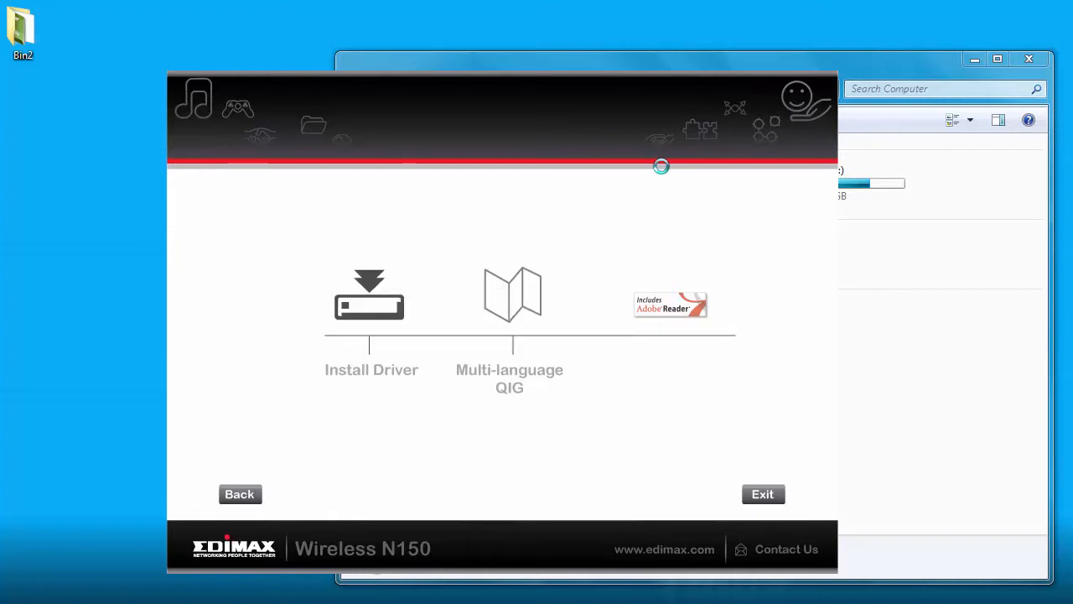
left_click(369, 294)
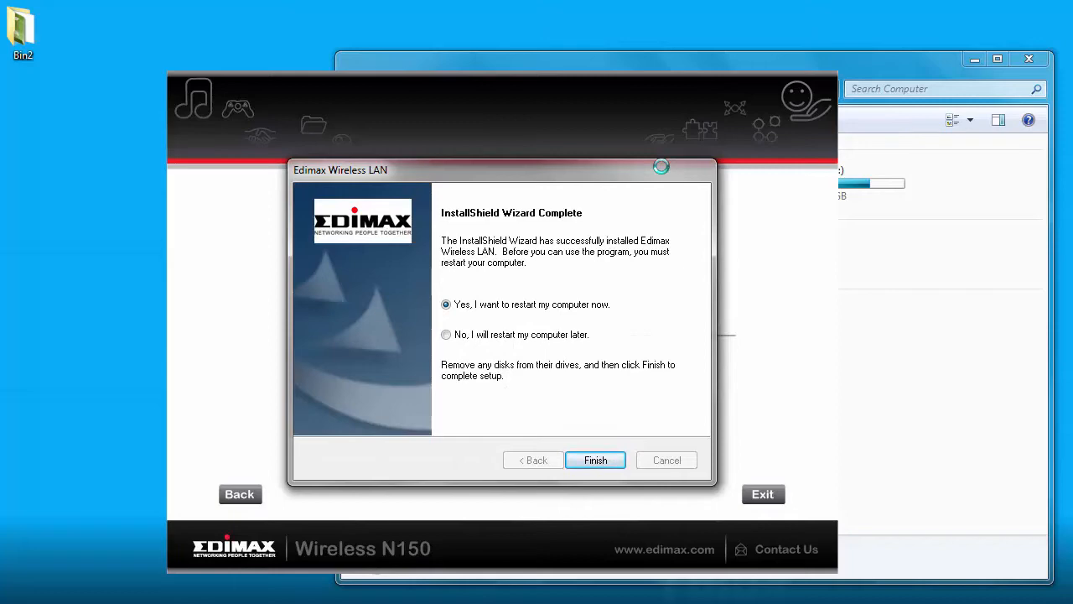
left_click(595, 460)
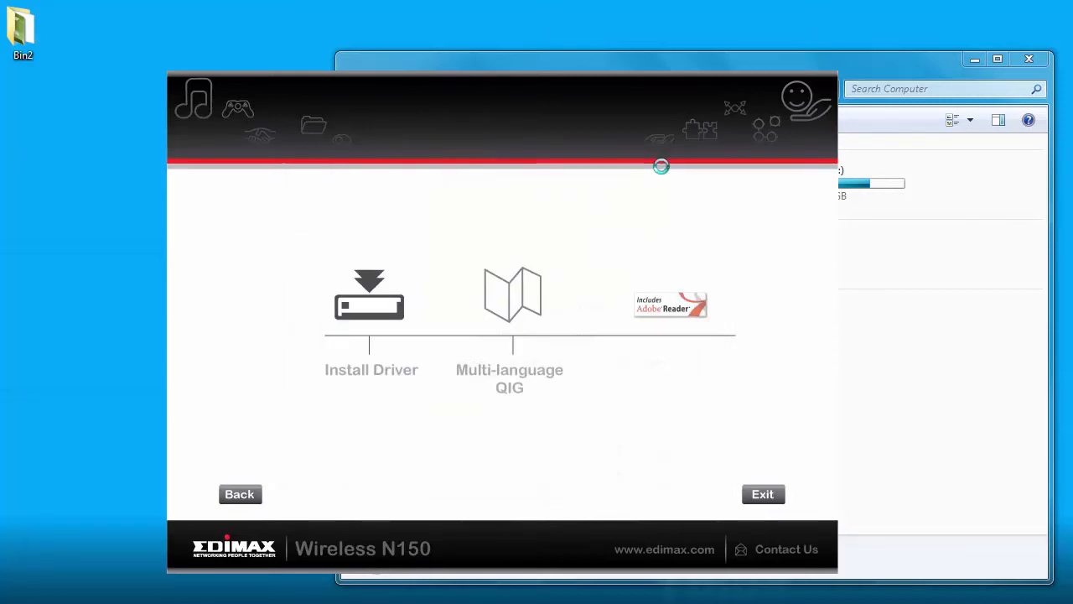
Close the notice that the 150Mbps Wireless Nano USB Adapter driver is ready
left_click(762, 494)
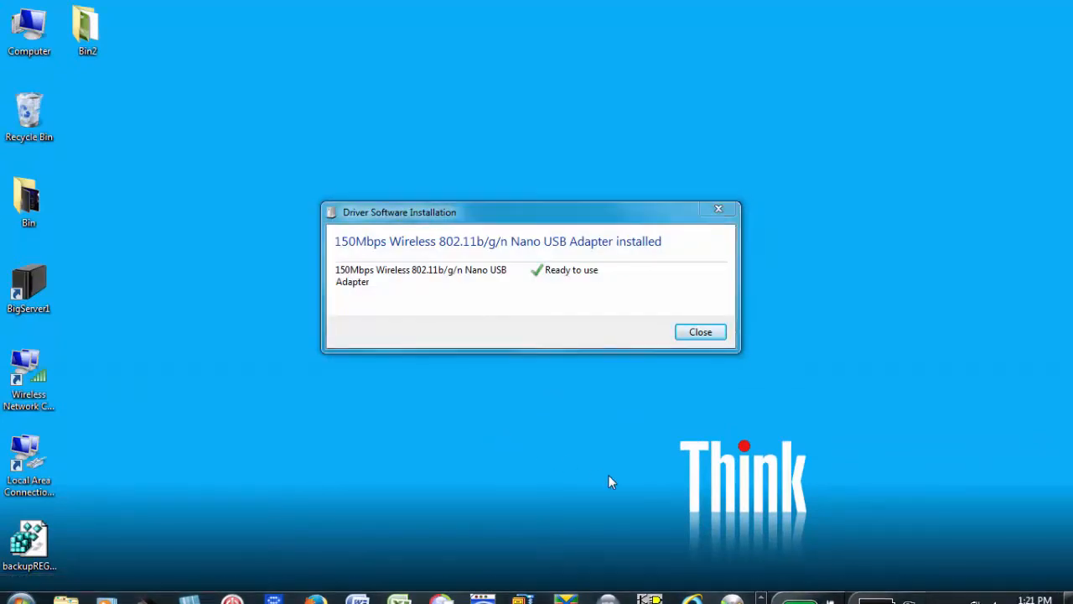
left_click(700, 332)
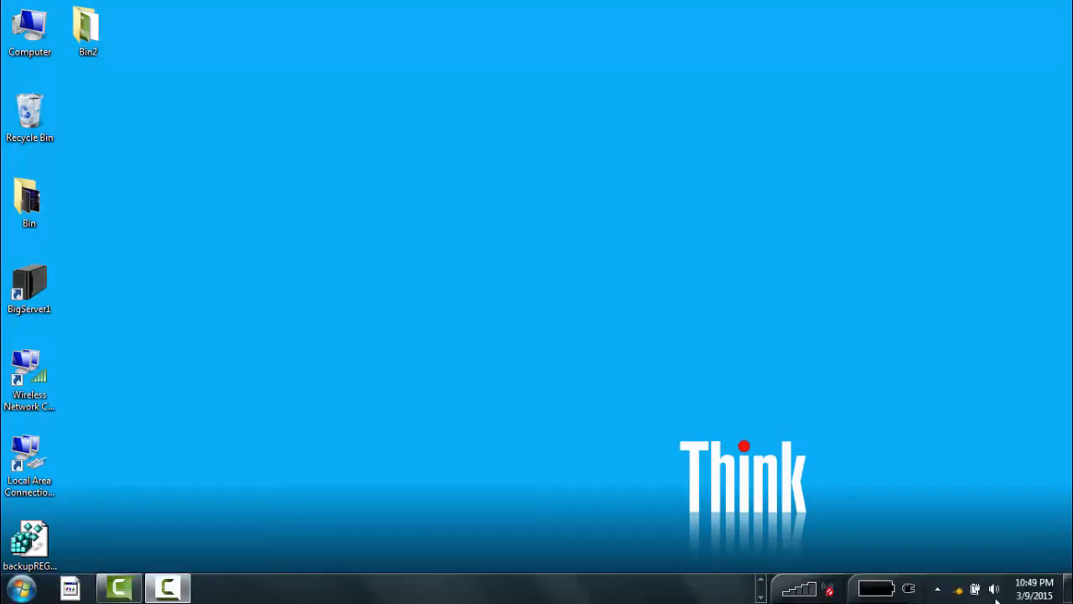
Join a wireless network from the tray list, entering its security key with characters hidden
left_click(806, 586)
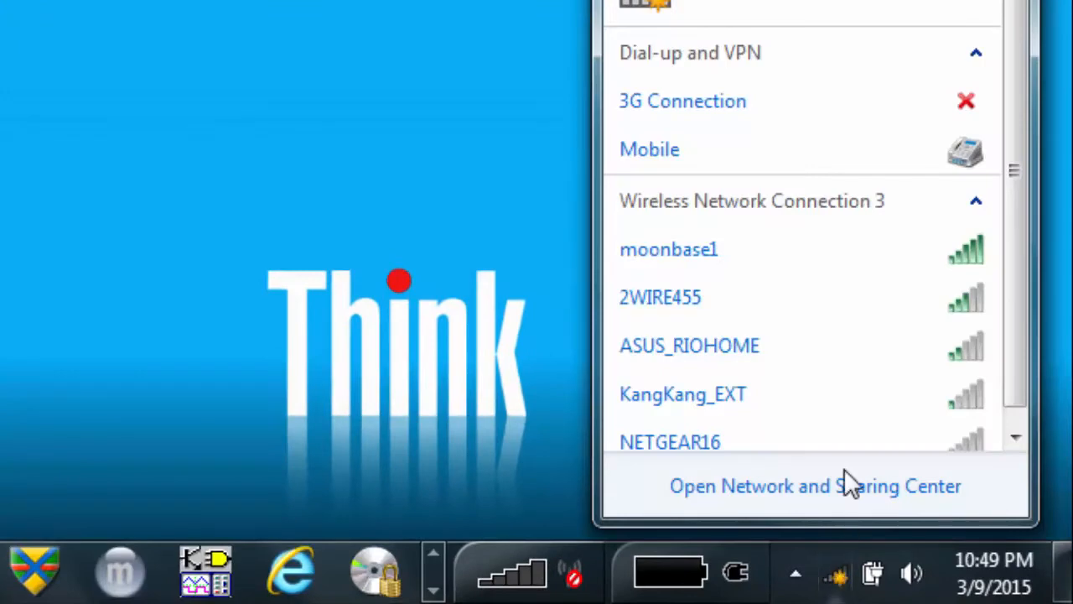
left_click(669, 249)
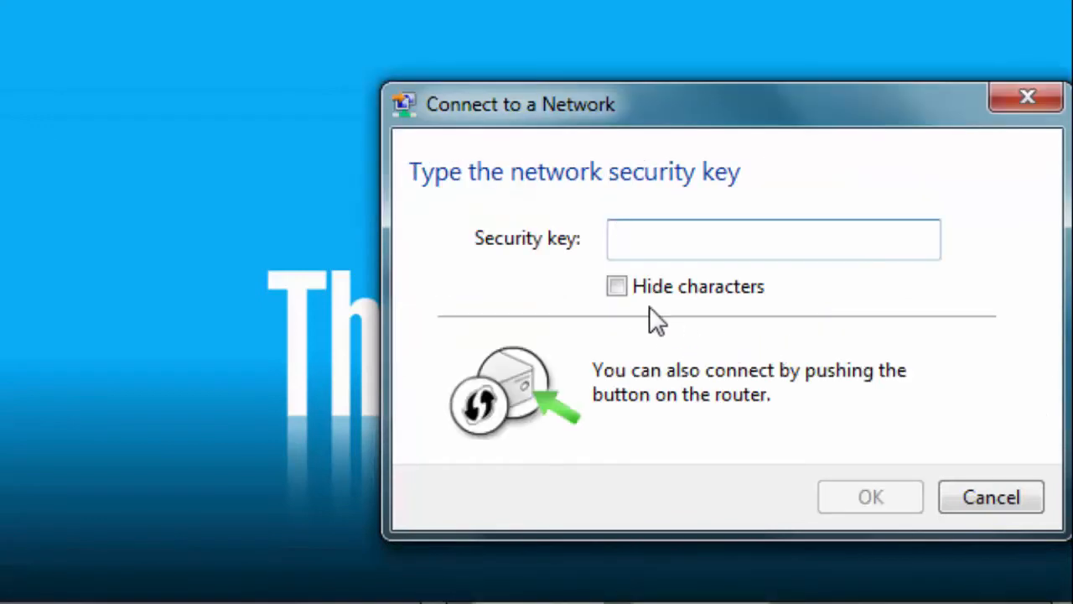
left_click(617, 286)
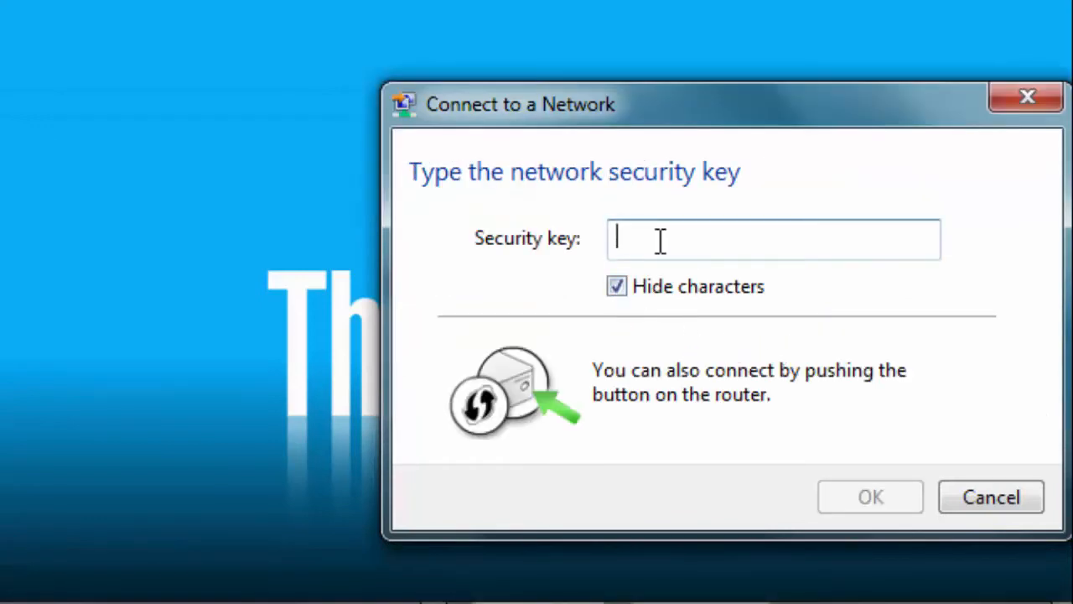
type("a")
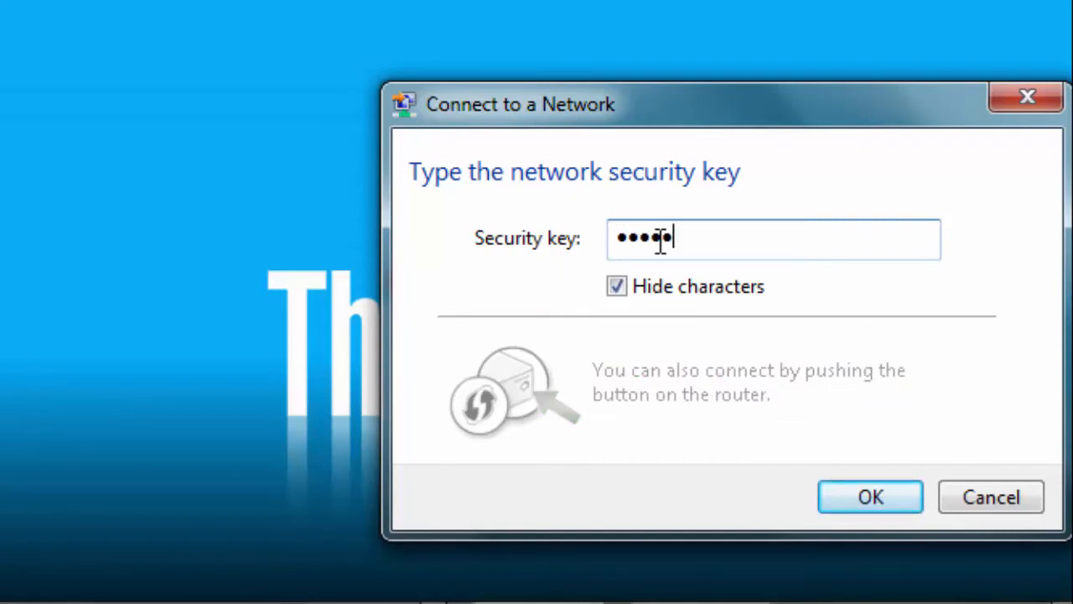
type("••••")
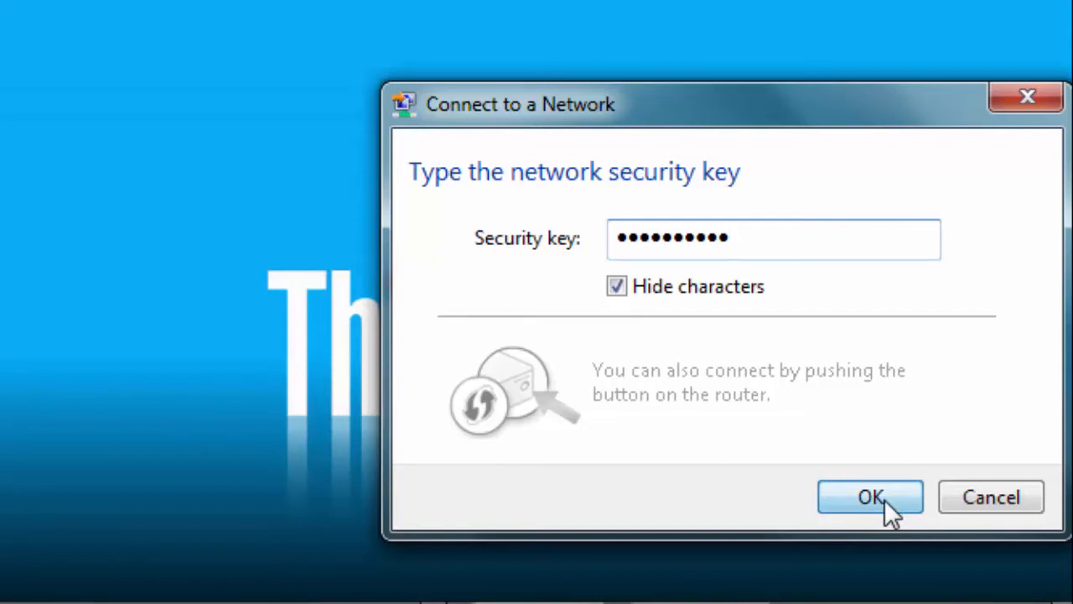
left_click(868, 496)
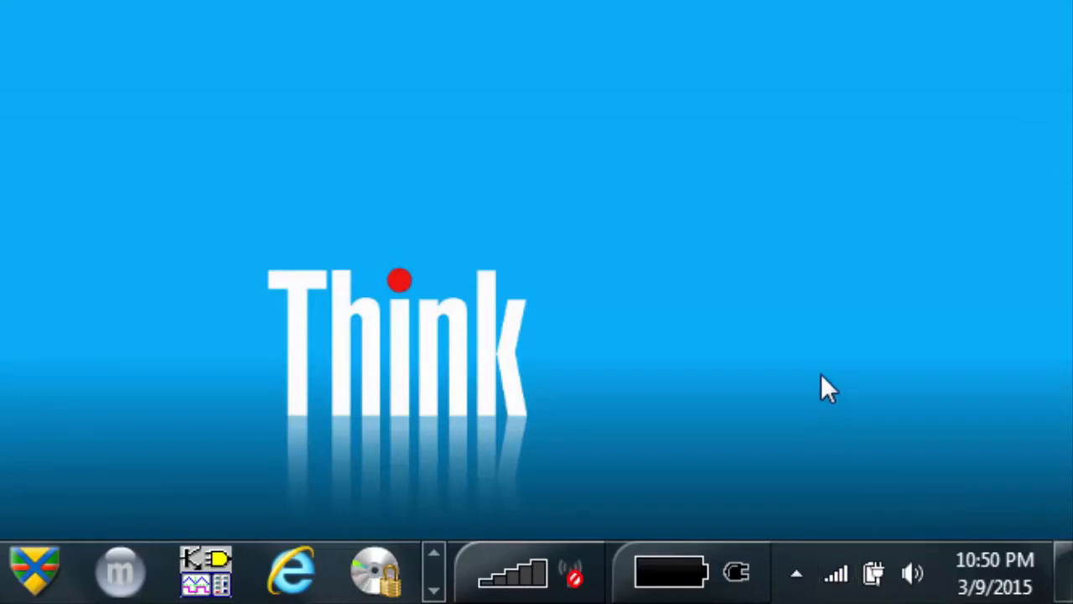
mouse_move(391, 216)
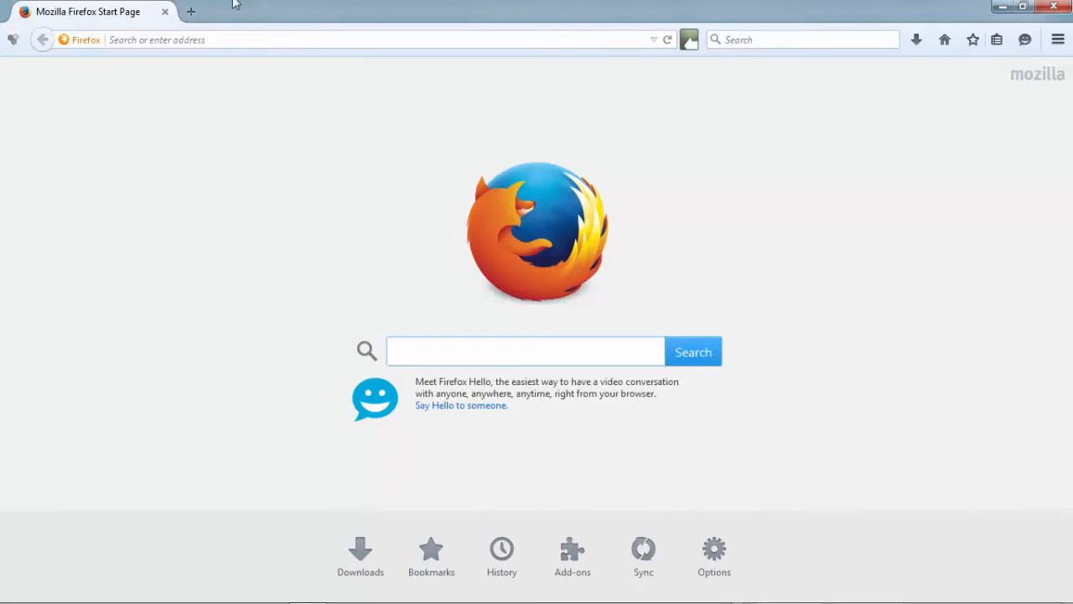
left_click(226, 40)
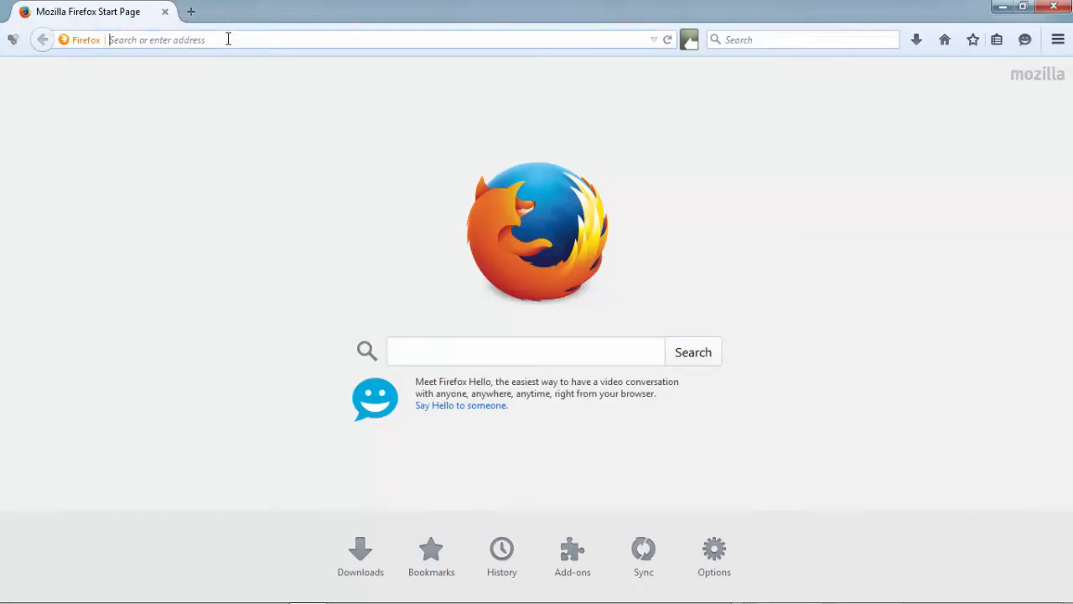
type("www.c")
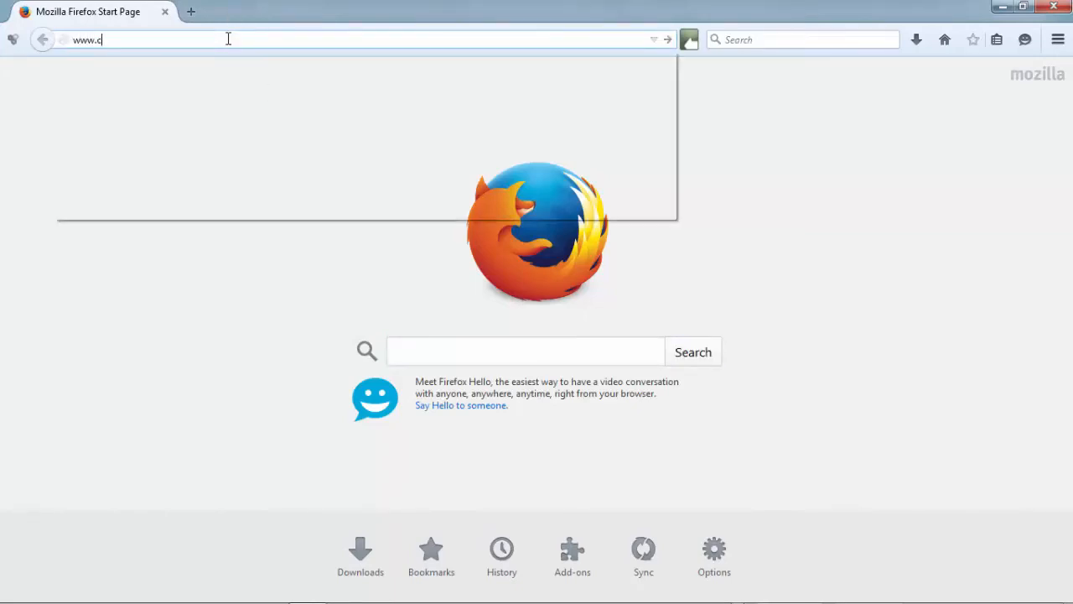
type("nn.com")
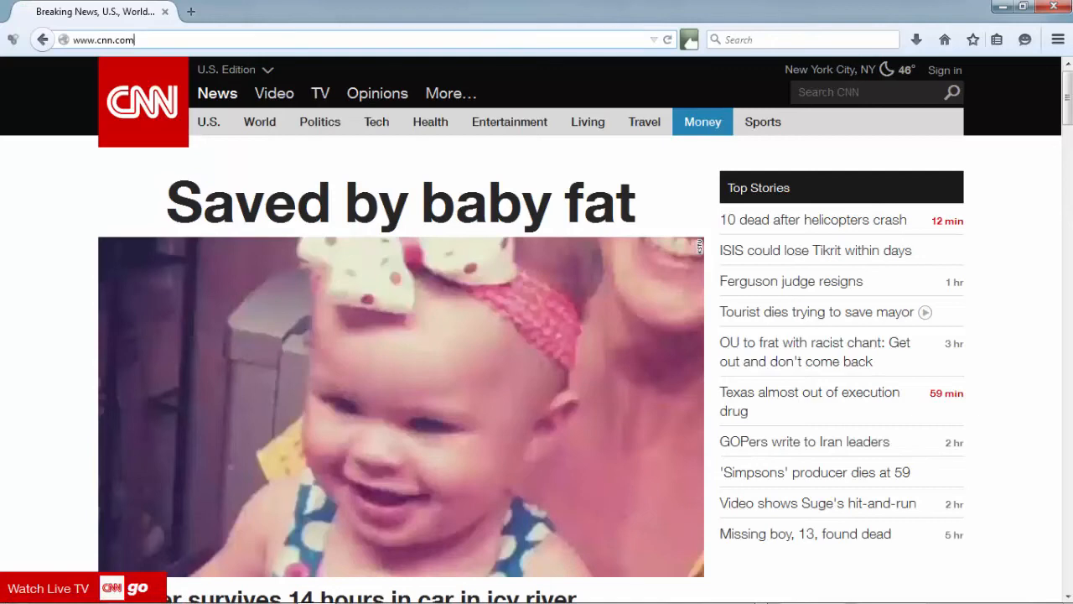
Type a new address into Firefox to bring up the YouTube homepage
type("speedtest.net")
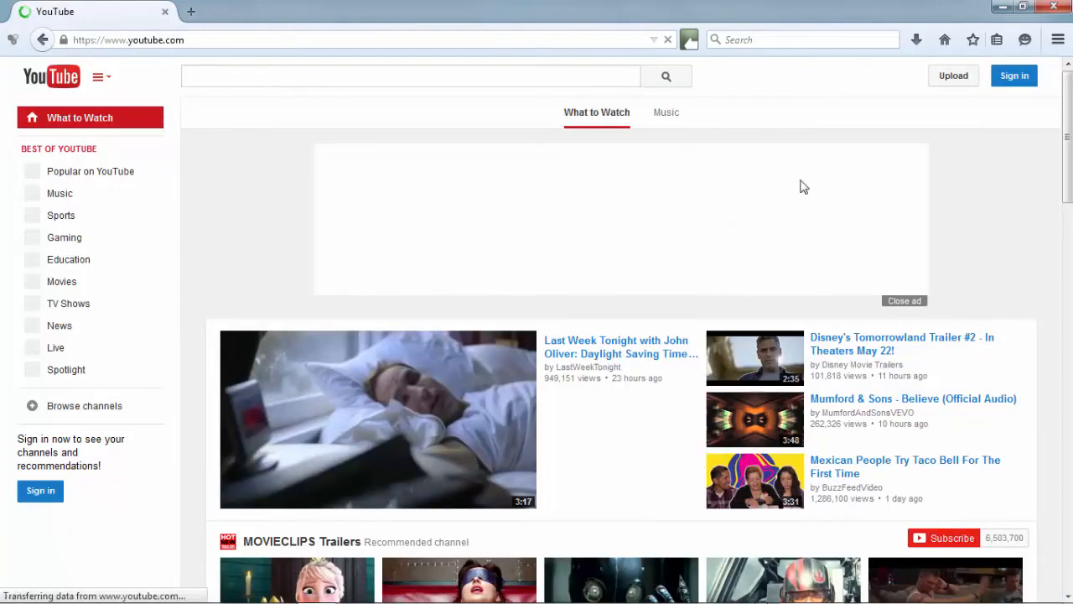
Dismiss the ad, scroll down, and play the Frozen Official Elsa Trailer full screen
left_click(904, 300)
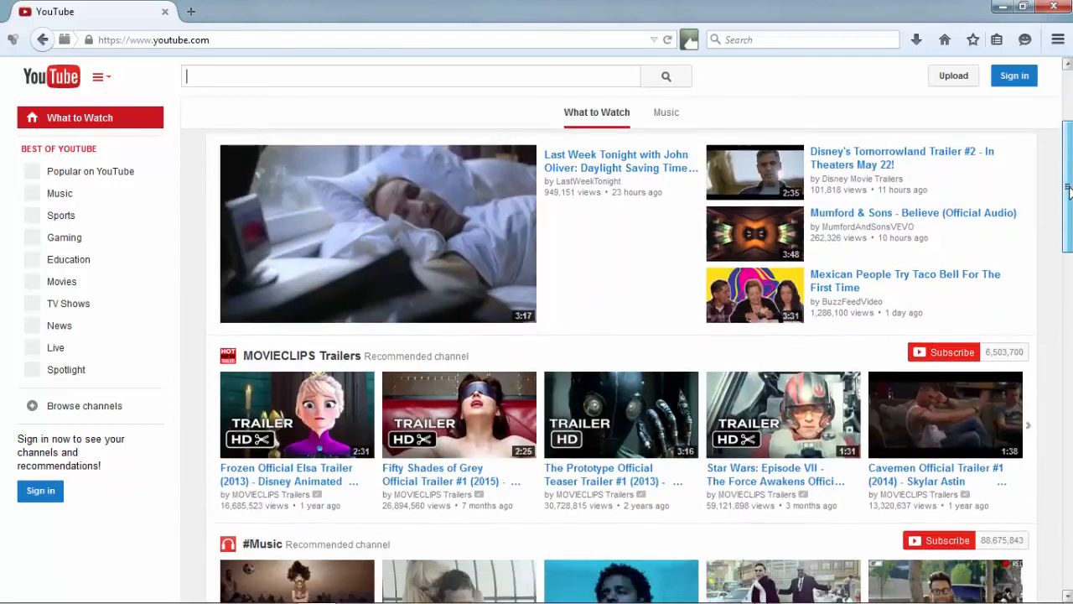
scroll("down", 3)
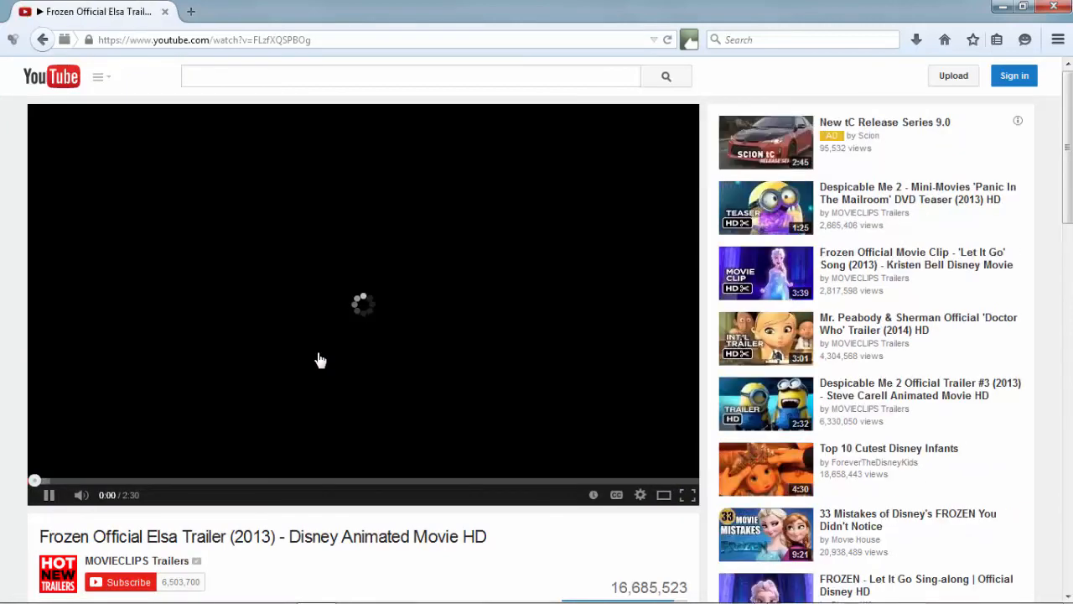
left_click(688, 495)
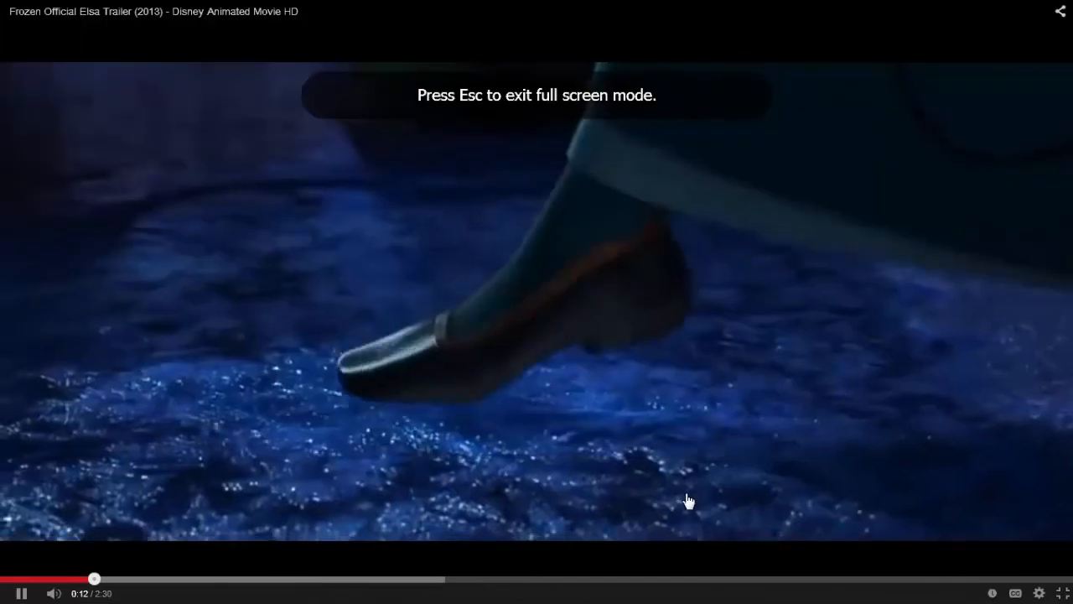